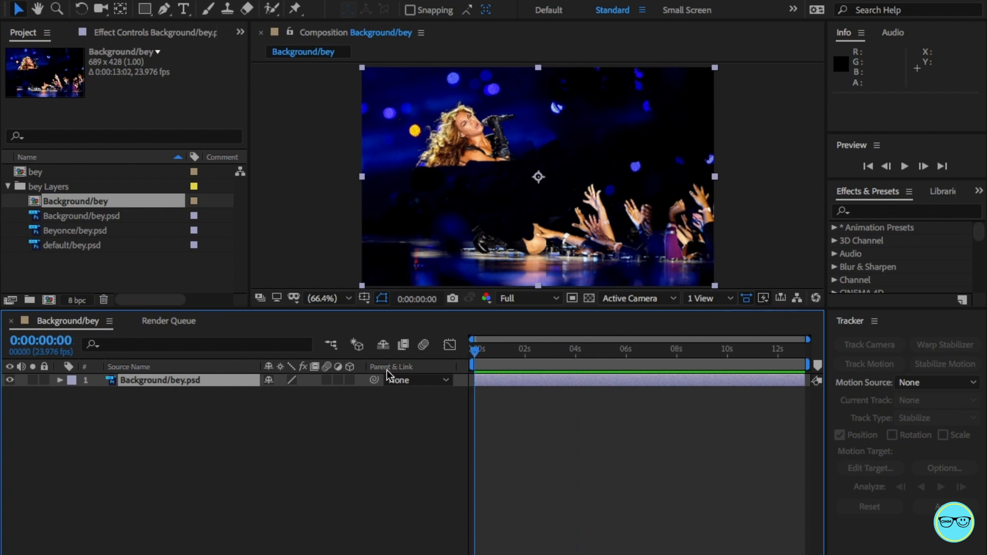
Step: Select the cut-out person PSD layer in the Project panel to add above the background plate
left_click(77, 230)
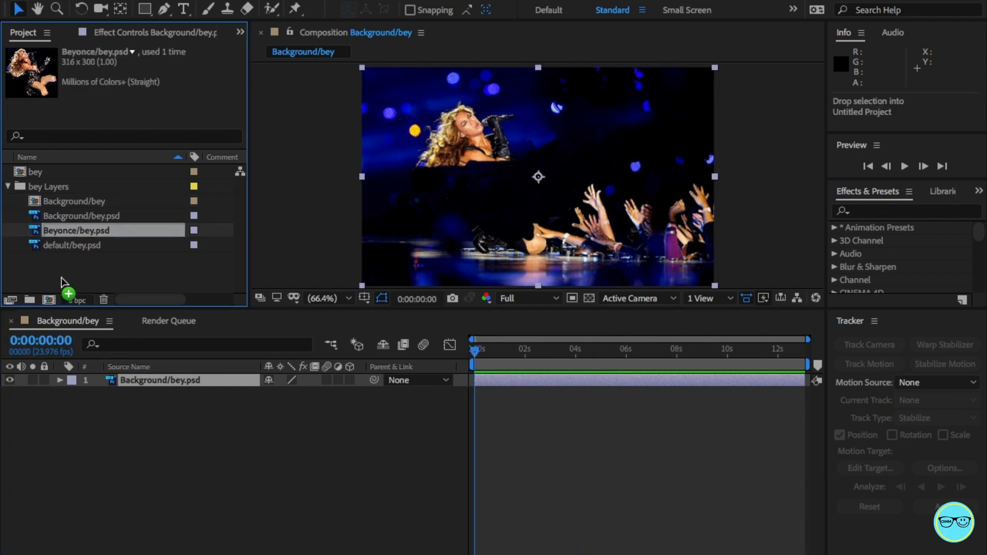